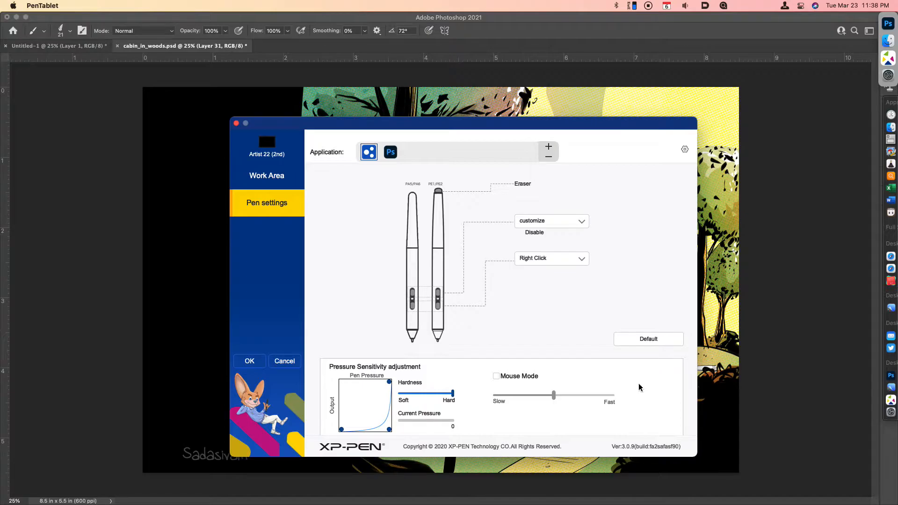
mouse_move(395, 430)
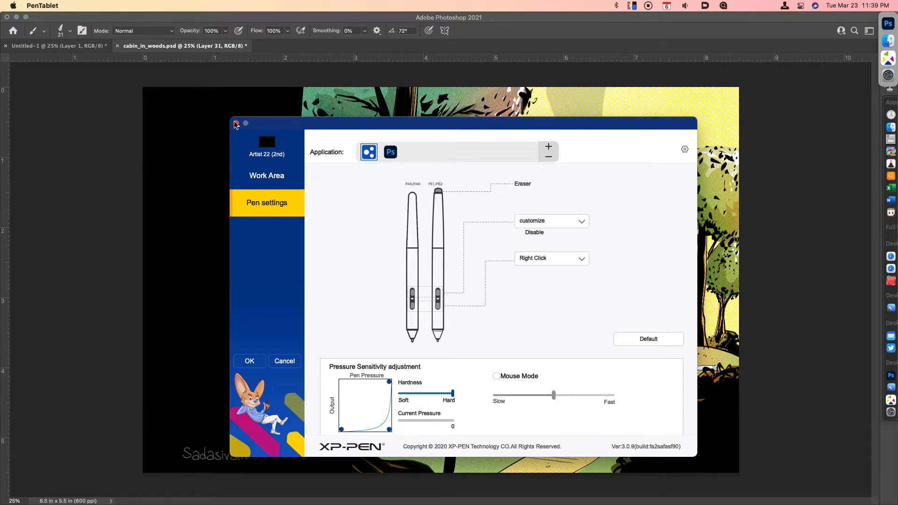
Close the PenTablet settings window and bring up System Preferences from the Apple menu
click(14, 7)
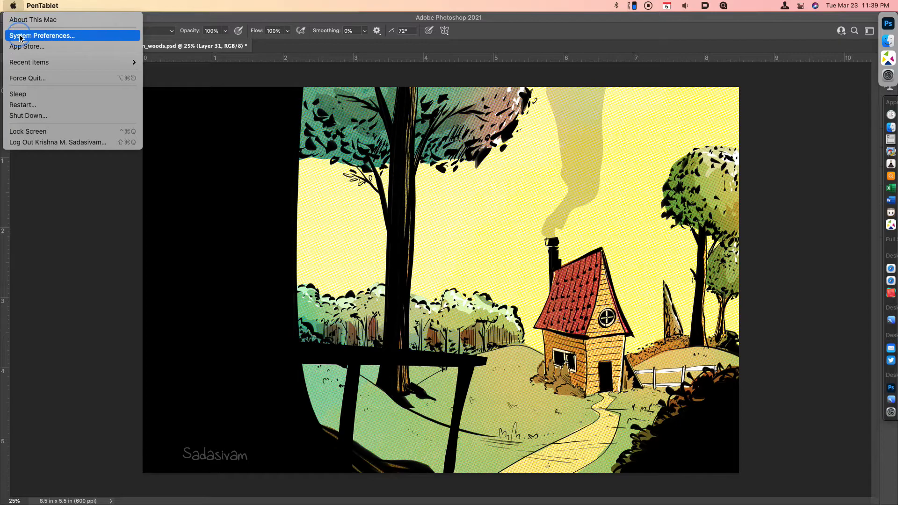
click(42, 35)
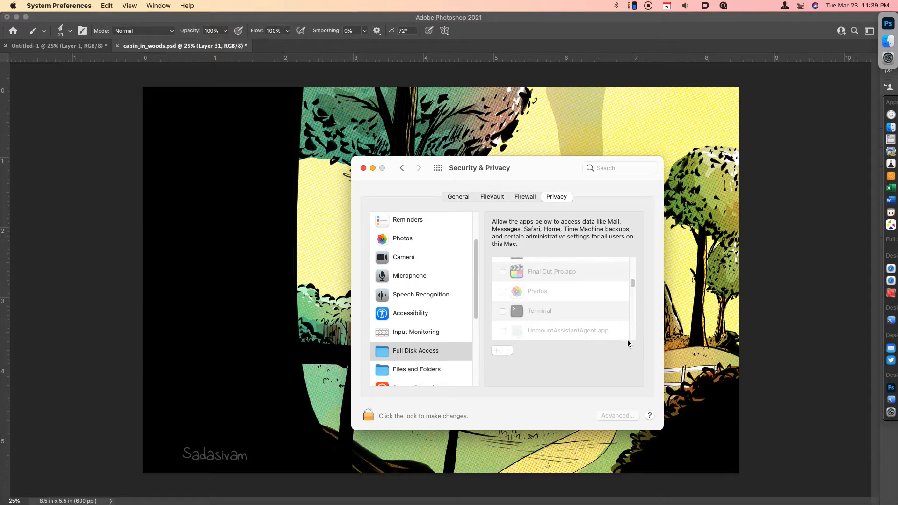
mouse_move(448, 322)
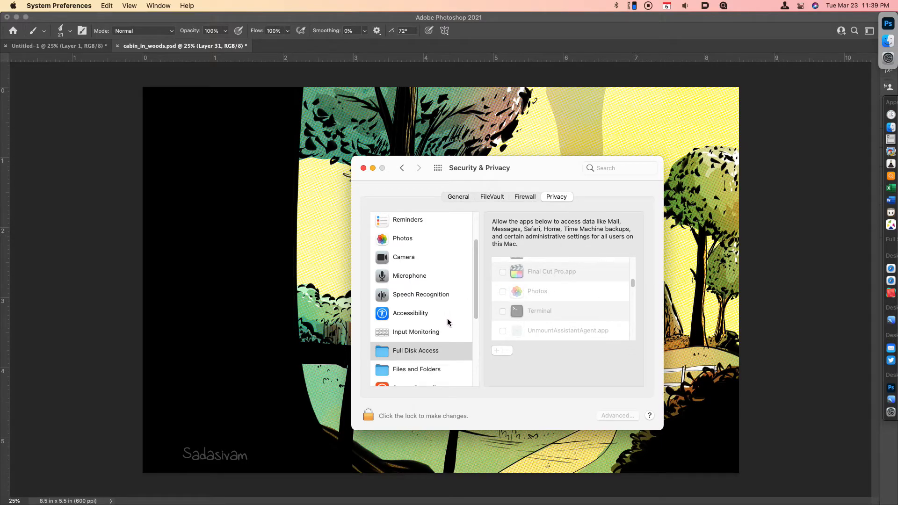
Show the Accessibility list scrolled to the checked PenTablet.app and PenTablet_Driver.app entries
click(410, 312)
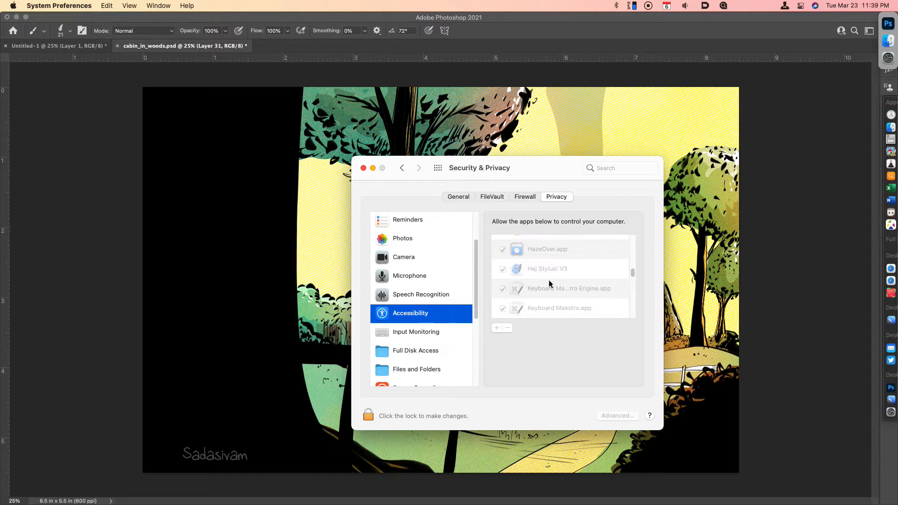
scroll(down, 3)
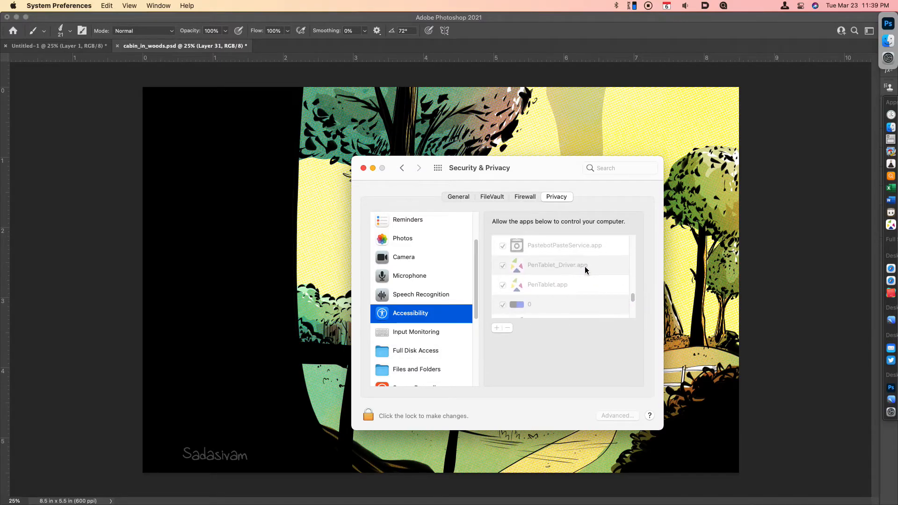
mouse_move(507, 271)
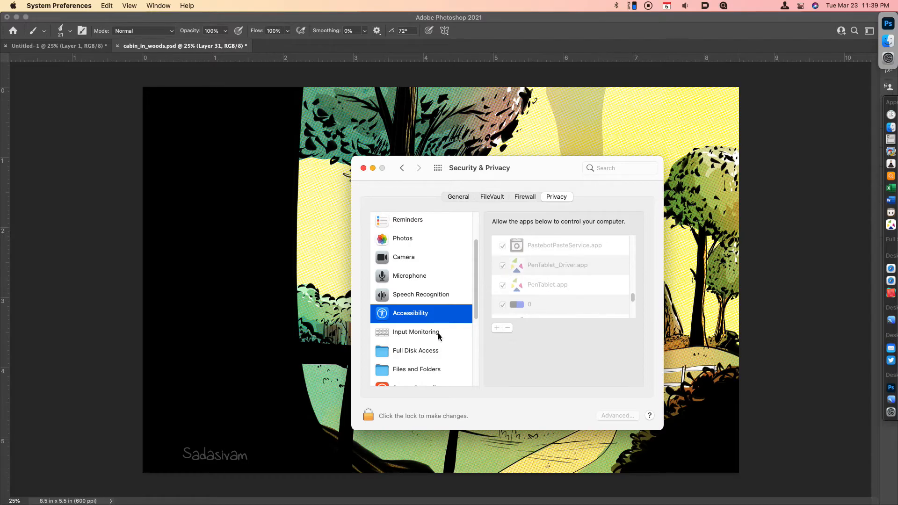
Show the Input Monitoring list with PenTablet.app and PenTablet_Driver.app both checked
click(415, 331)
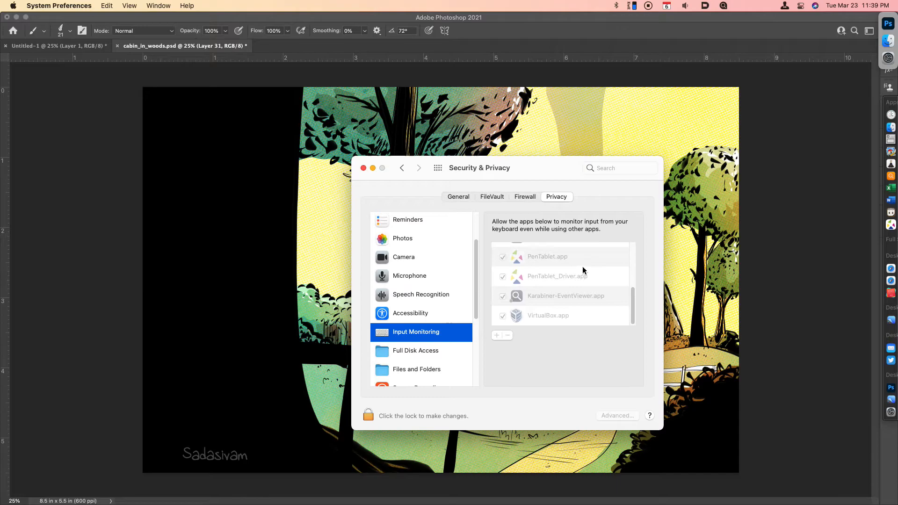
mouse_move(572, 275)
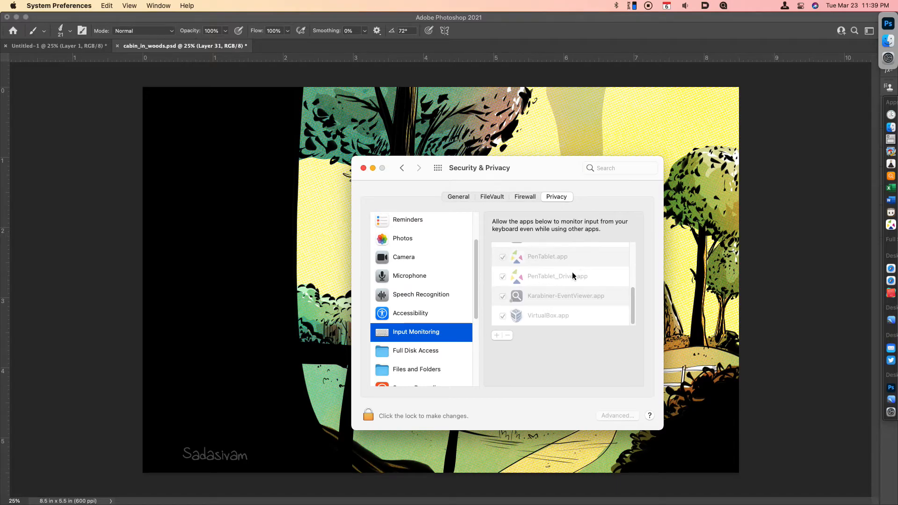
mouse_move(435, 339)
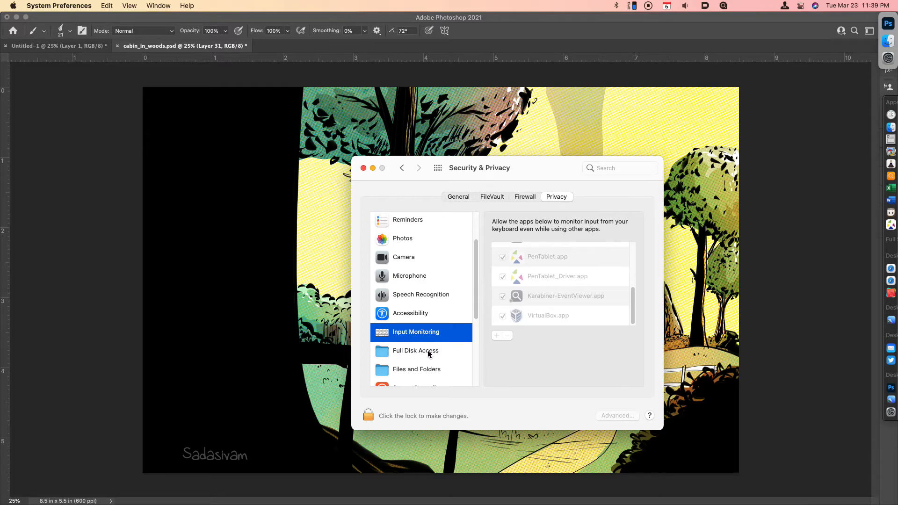
mouse_move(582, 291)
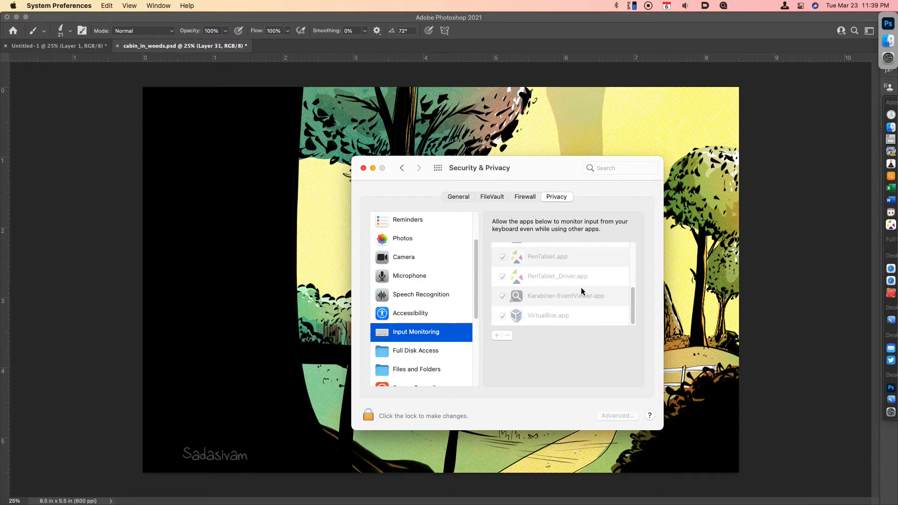
Show the Full Disk Access list scrolled down to the checked PenTablet.app entry
click(415, 351)
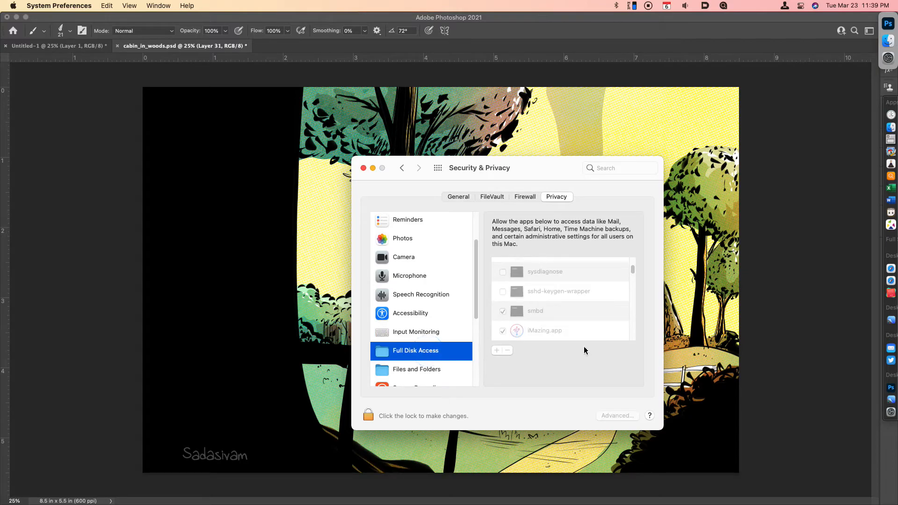
click(368, 415)
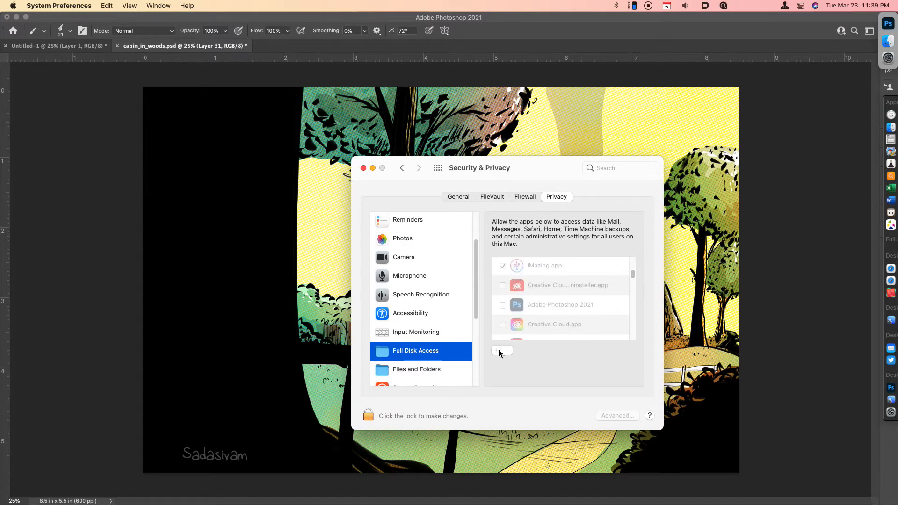
scroll(down, 3)
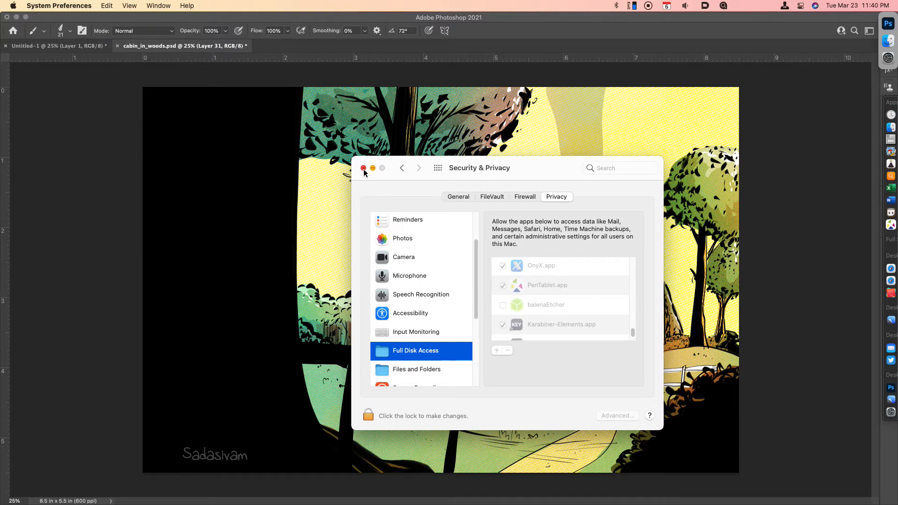
Close the Security & Privacy window to return to the cabin illustration in Photoshop
click(363, 168)
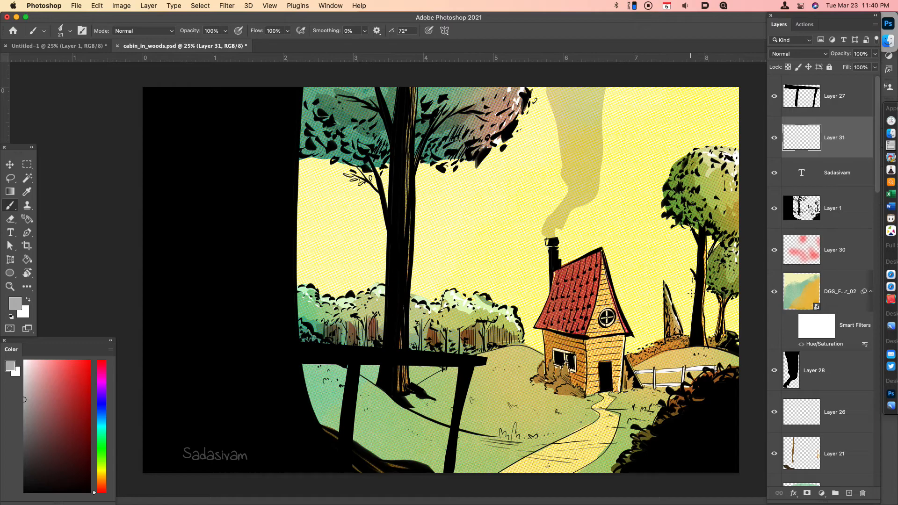
mouse_move(687, 295)
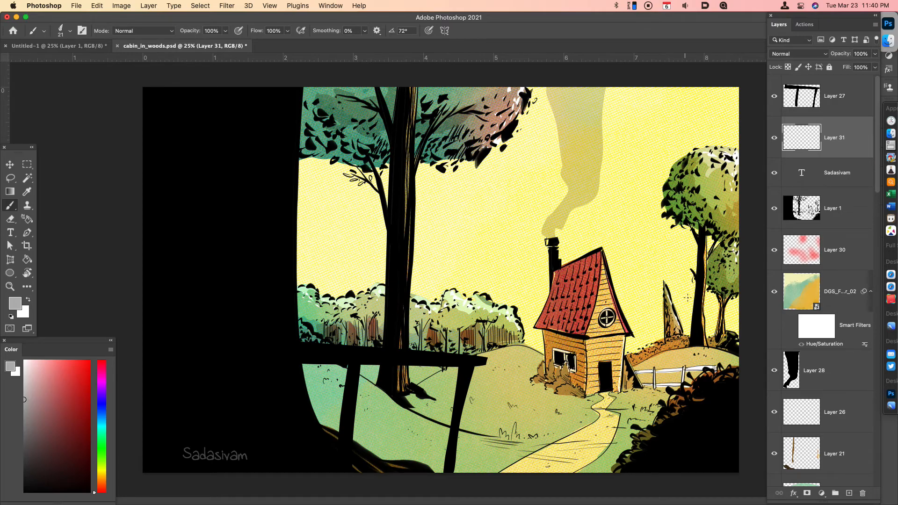